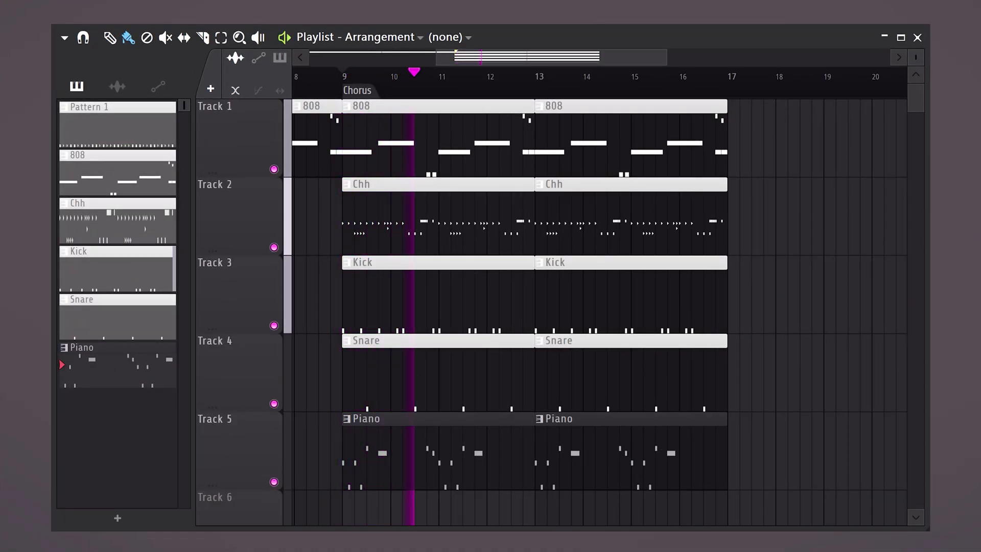
left_click(470, 73)
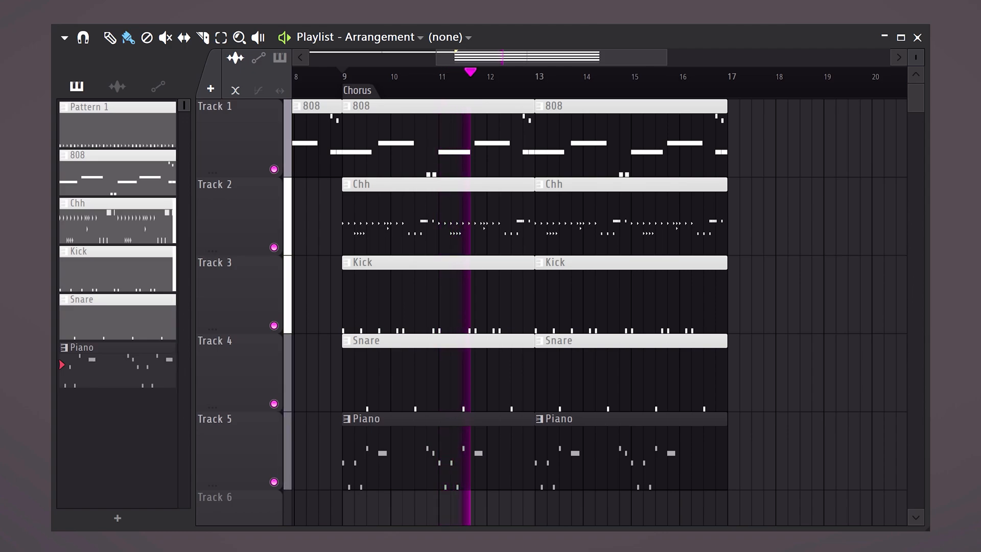